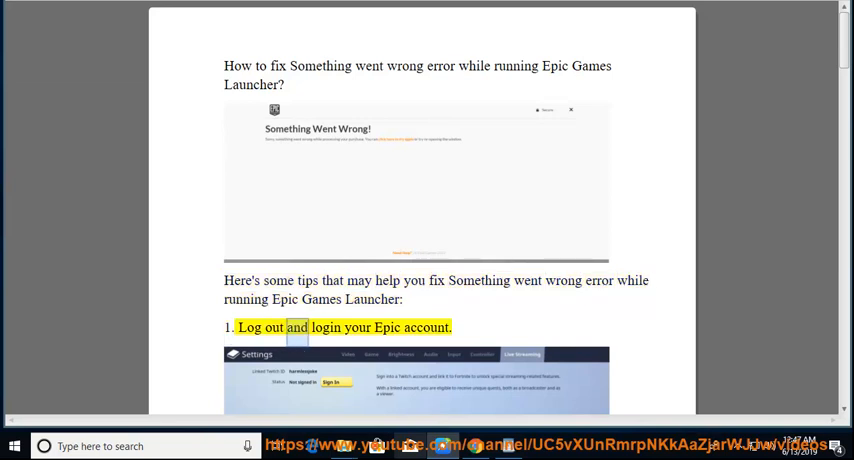
# Scroll the troubleshooting guide down to tip 2 about allowing the launcher through Windows Firewall.
pyautogui.scroll(-3)
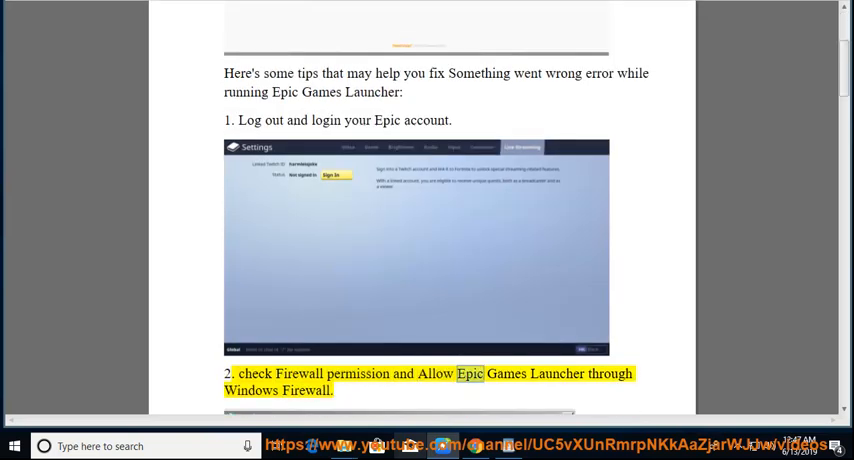
pyautogui.scroll(-3)
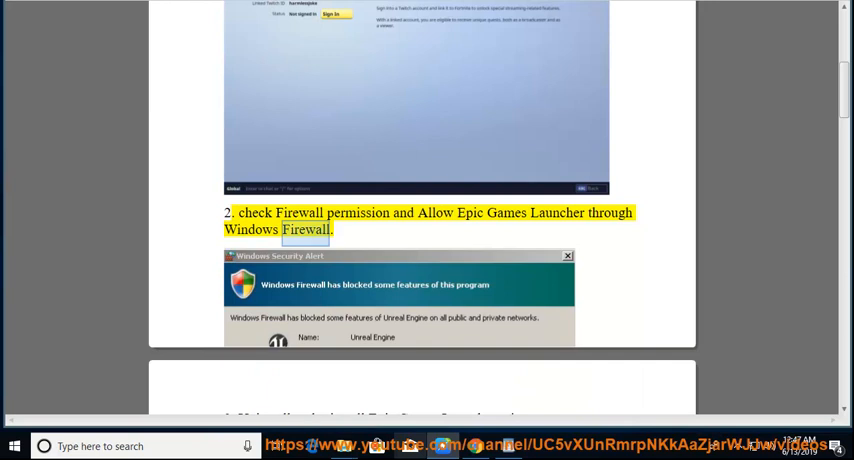
pyautogui.scroll(-3)
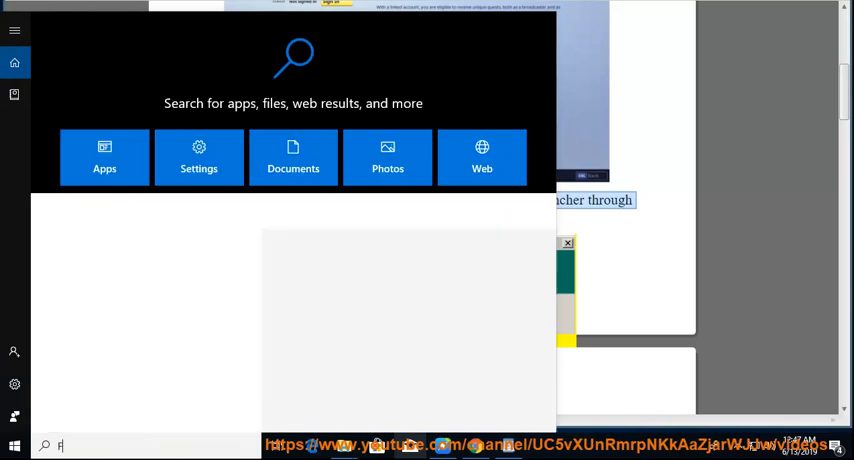
# Search FIREWALL, unlock the allowed apps list via Change settings and start Allow another app.
pyautogui.write('FIREWALL')
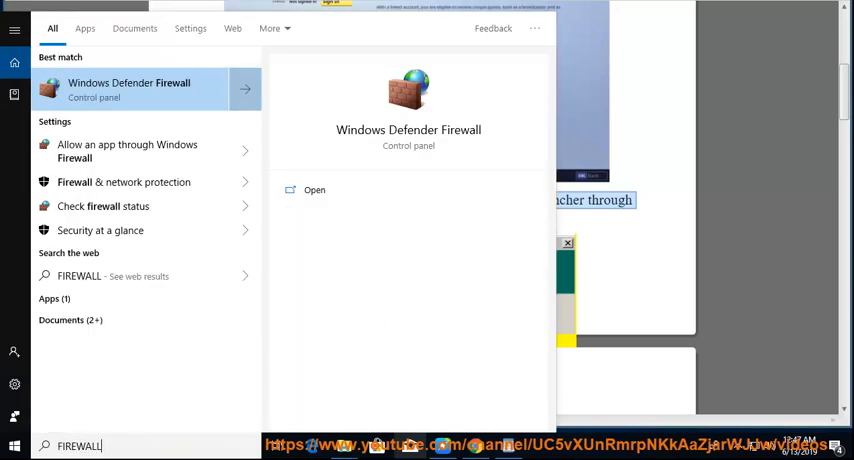
pyautogui.moveTo(128, 152)
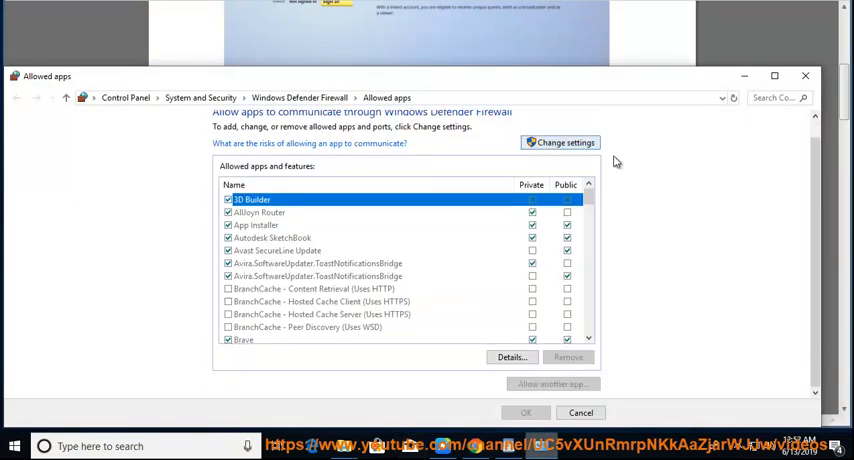
pyautogui.click(560, 142)
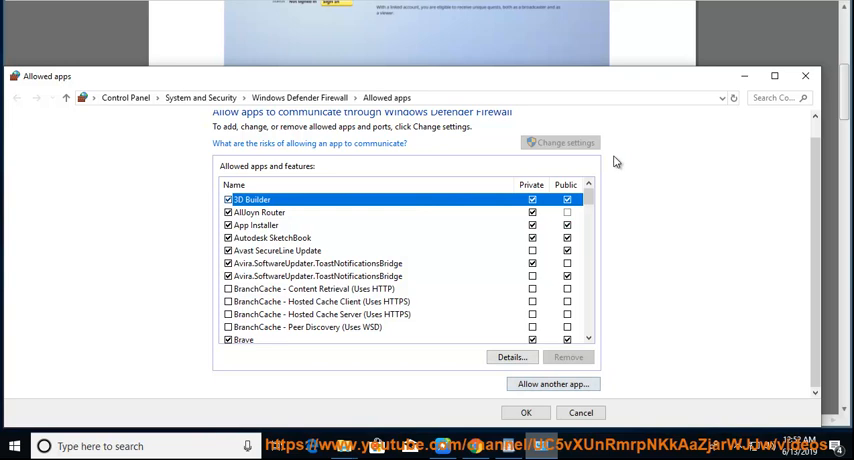
pyautogui.click(552, 384)
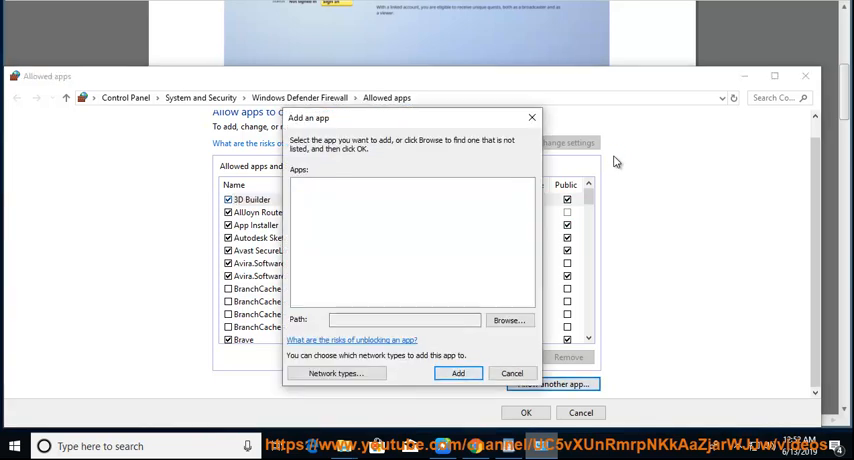
# Browse from the C drive root into Program Files (x86) and the Epic Games folder.
pyautogui.click(508, 320)
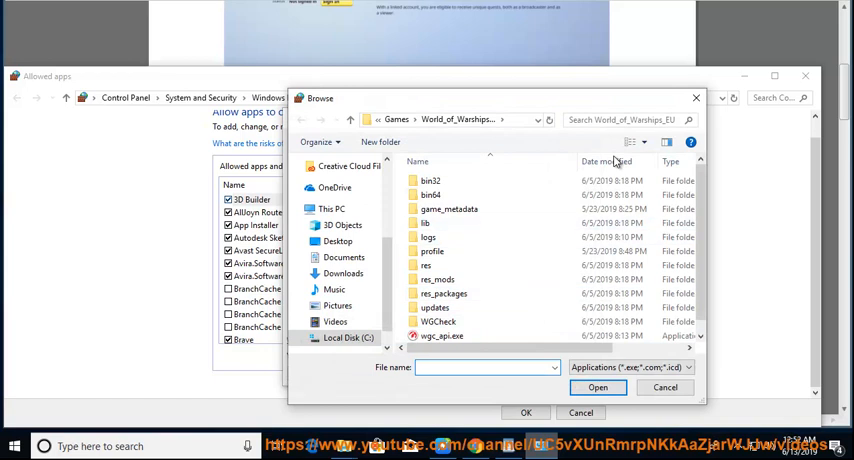
pyautogui.click(302, 120)
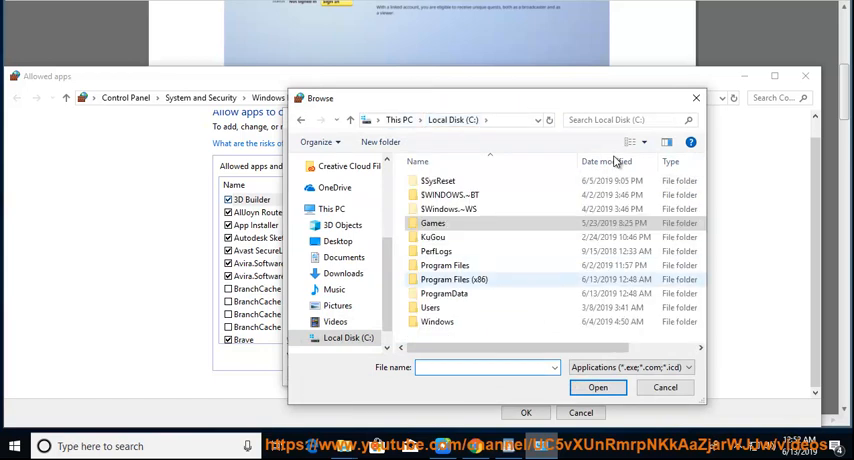
pyautogui.doubleClick(444, 264)
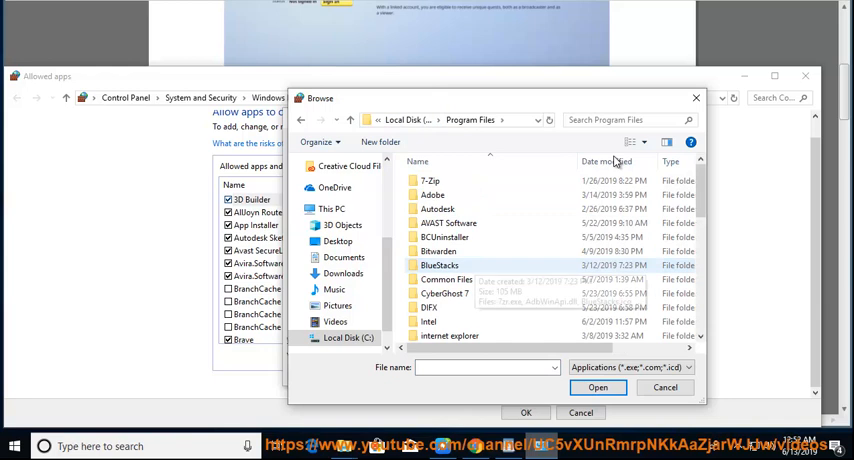
pyautogui.scroll(-3)
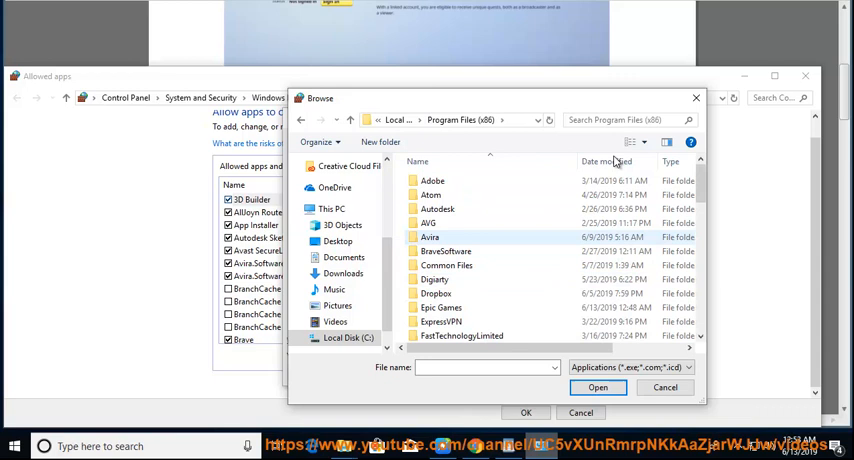
pyautogui.click(440, 308)
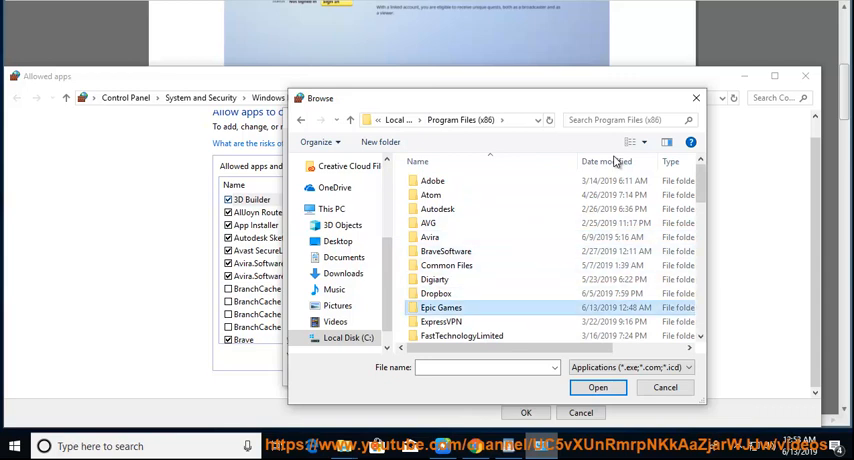
pyautogui.doubleClick(440, 308)
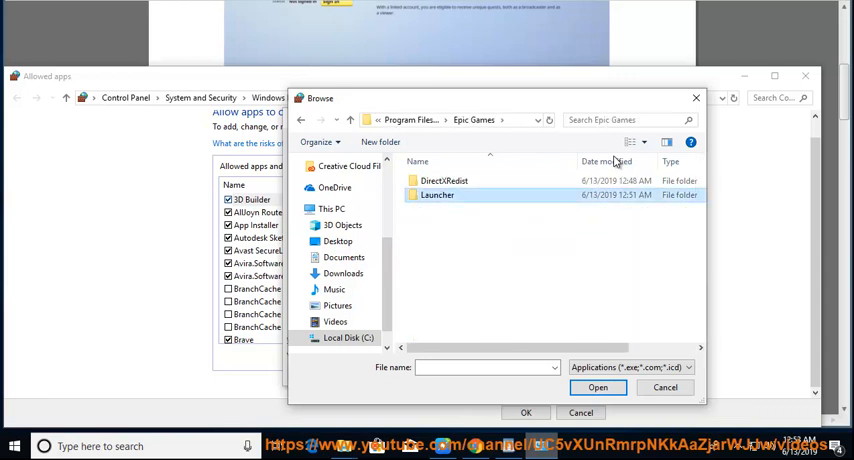
# Navigate Launcher > Portal > Binaries > Win64 and choose EpicGamesLauncher.exe as the app to add.
pyautogui.doubleClick(436, 196)
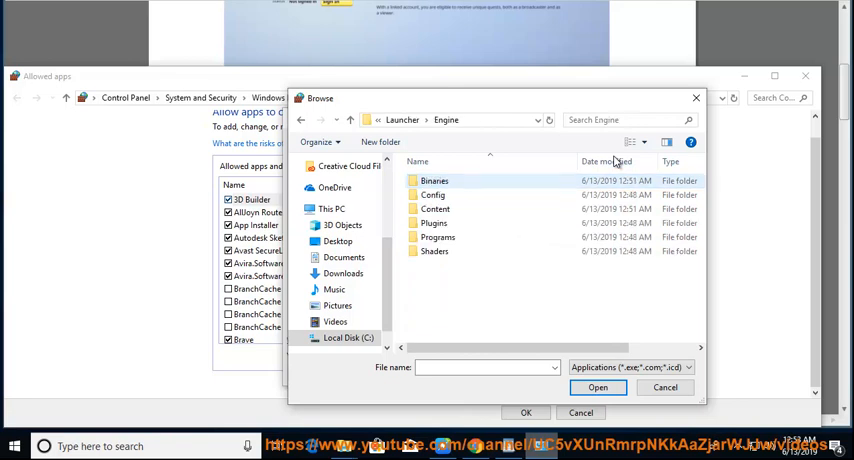
pyautogui.doubleClick(438, 236)
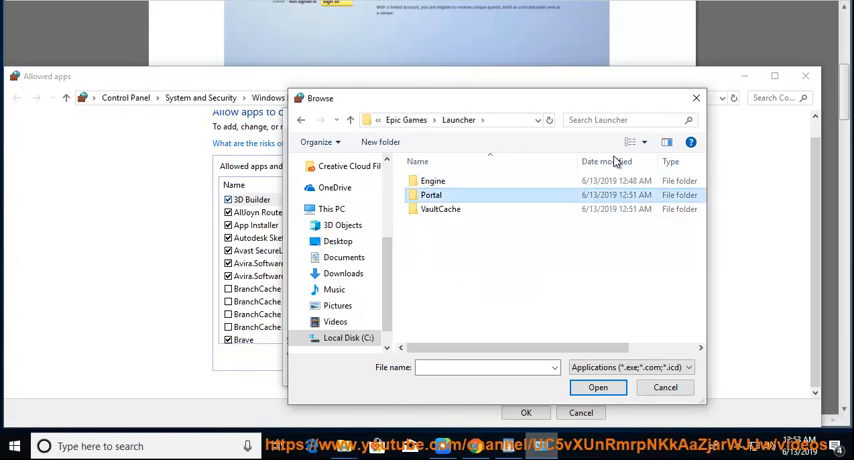
pyautogui.doubleClick(432, 196)
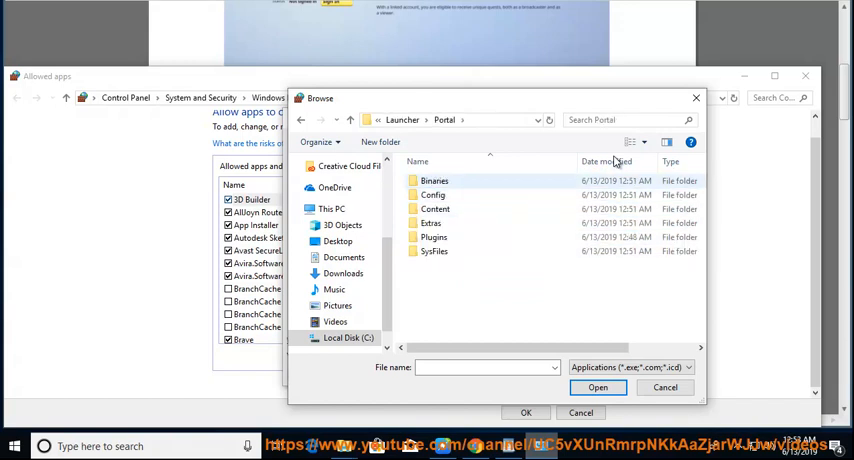
pyautogui.doubleClick(434, 180)
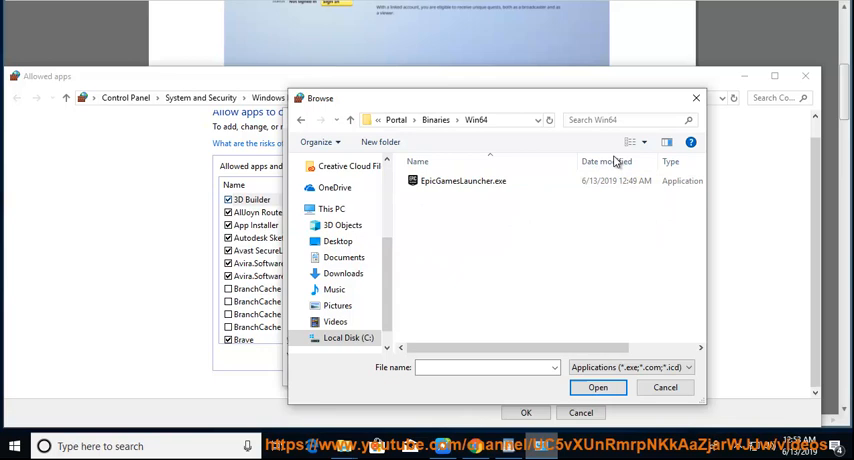
pyautogui.click(464, 180)
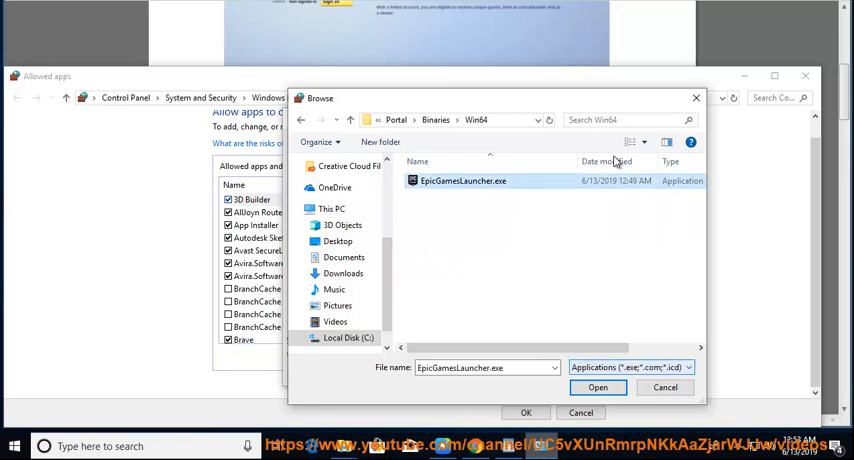
pyautogui.click(596, 388)
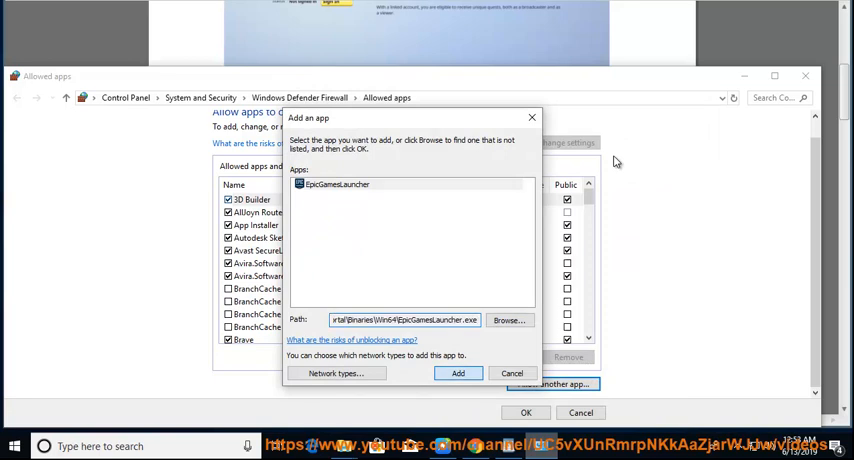
# Add EpicGamesLauncher to the allowed apps list and confirm the firewall change with OK.
pyautogui.click(458, 372)
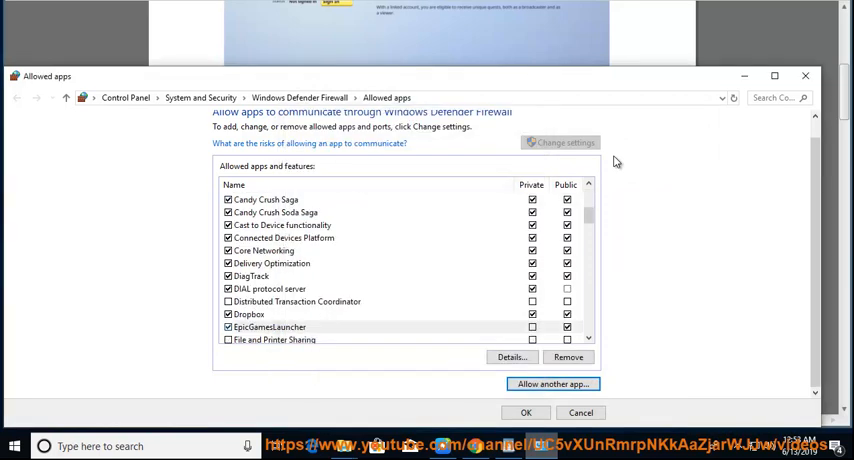
pyautogui.click(270, 328)
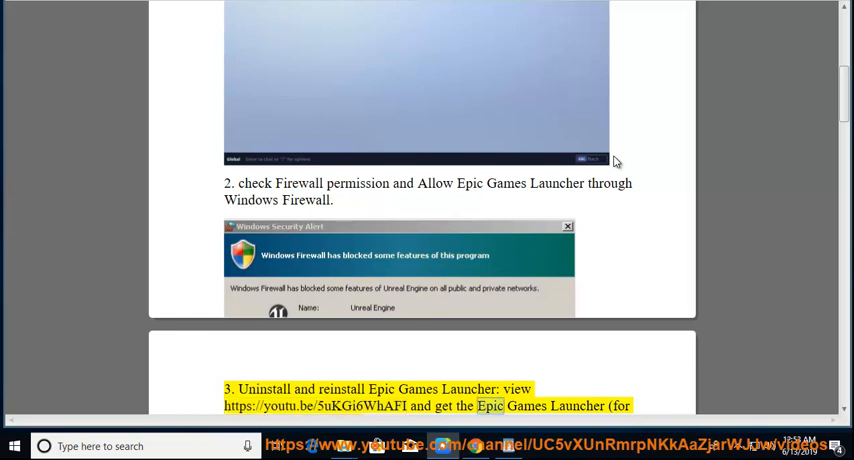
# Scroll the guide down to tip 3 on uninstalling and reinstalling Epic Games Launcher.
pyautogui.scroll(-3)
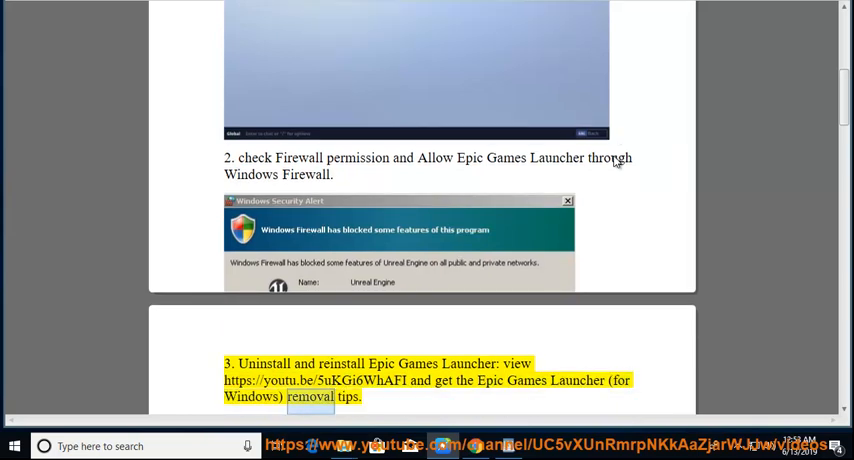
pyautogui.scroll(-3)
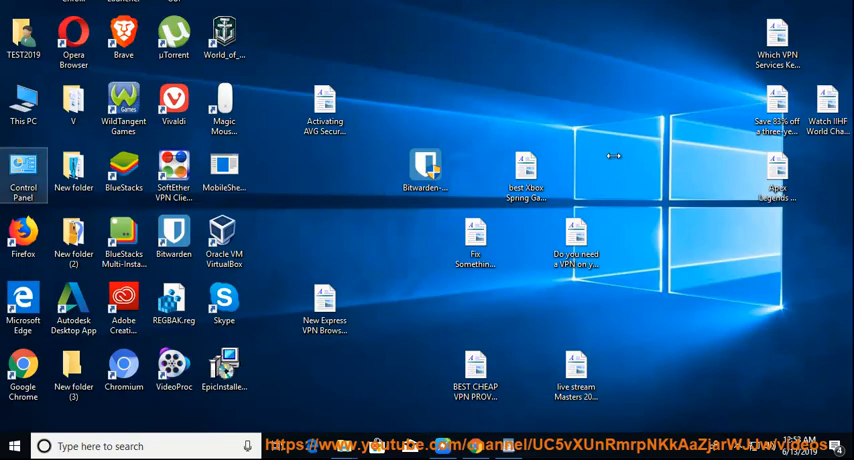
# Reopen the tips document from the desktop and select the %appdata% folder name in tip 4.
pyautogui.doubleClick(24, 104)
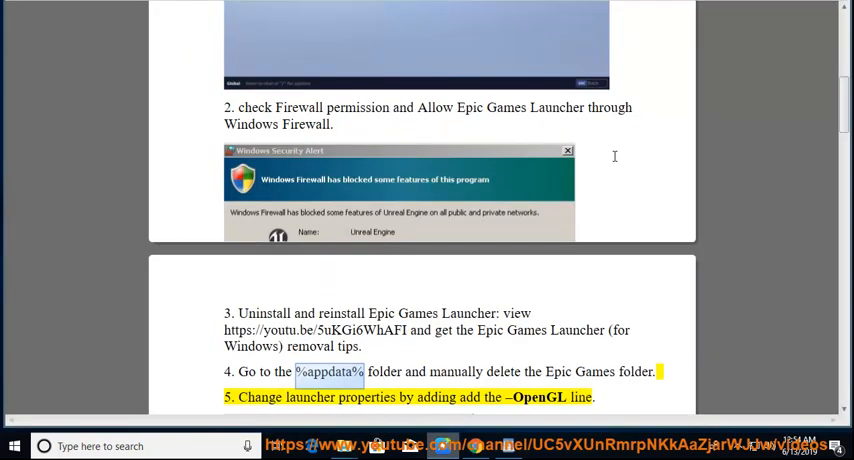
pyautogui.doubleClick(556, 372)
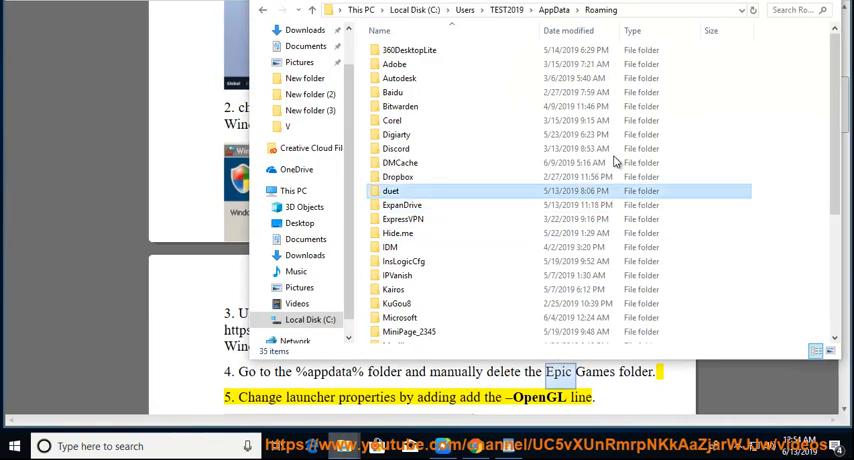
# Close the AppData Roaming window and scroll the guide to tip 5 about the -OpenGL line.
pyautogui.click(402, 204)
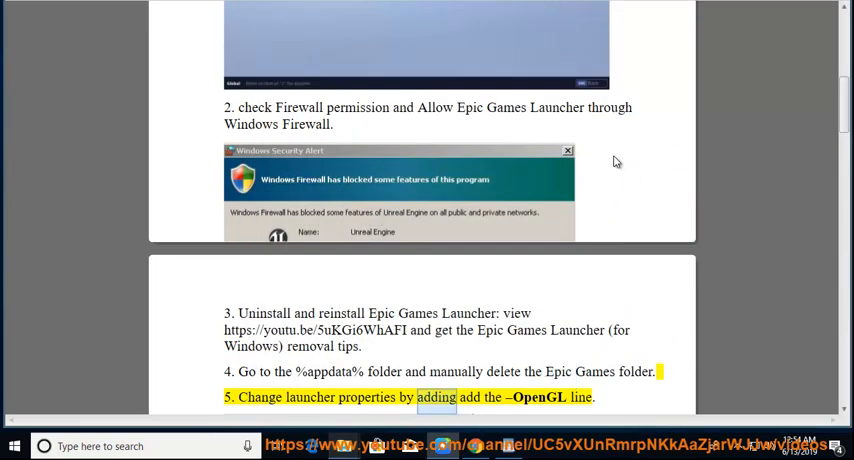
pyautogui.scroll(-3)
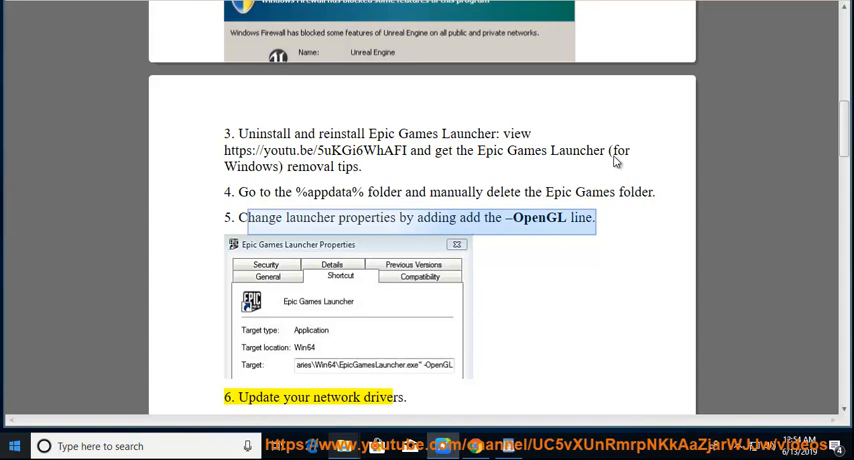
# In Start Menu Programs, append -OpenGL to the Epic Games Launcher shortcut's Target in its Properties.
pyautogui.click(14, 446)
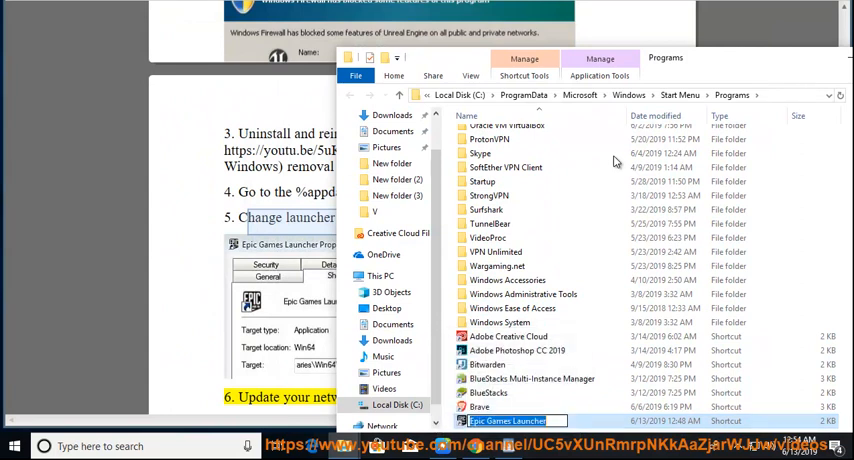
pyautogui.rightClick(508, 420)
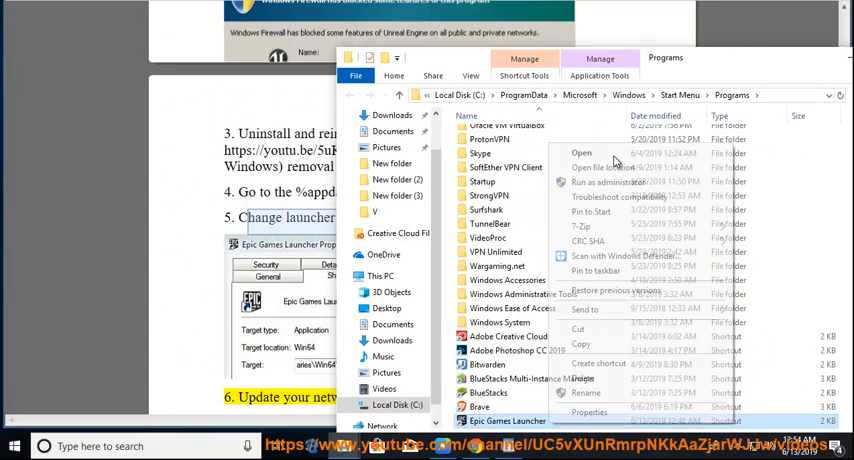
pyautogui.click(588, 412)
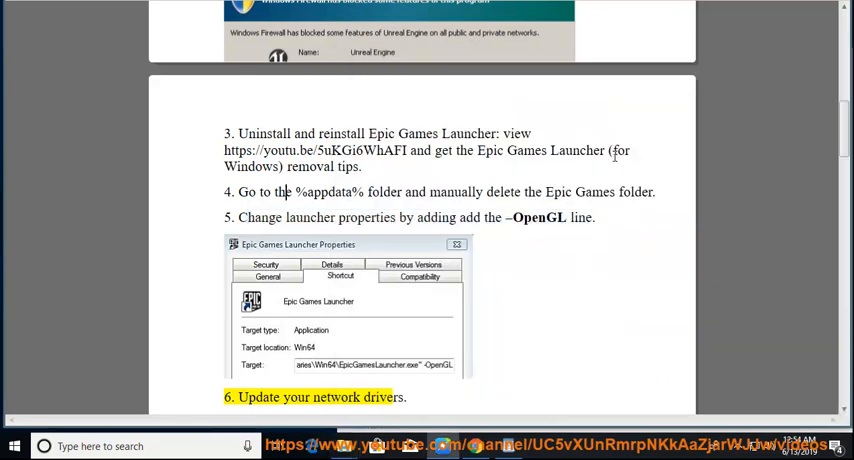
pyautogui.doubleClick(538, 216)
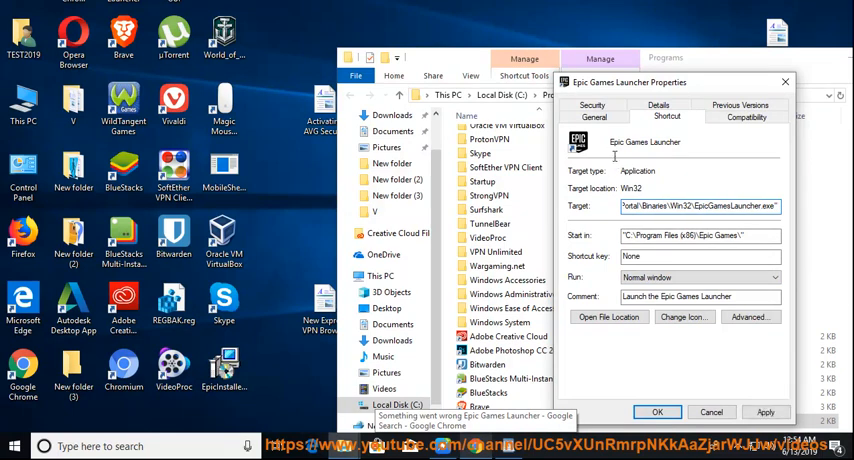
pyautogui.write('-OpenGL')
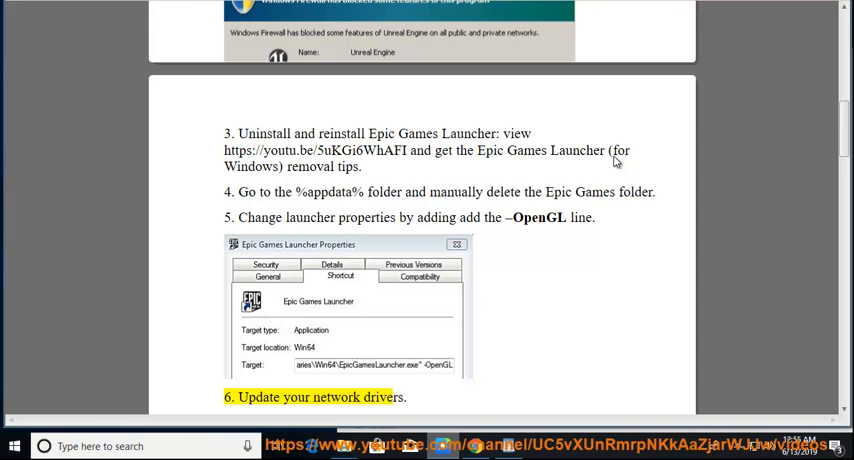
# Search DEVICE to reach Device Manager and choose Update driver for the Intel Gigabit network adapter.
pyautogui.scroll(-3)
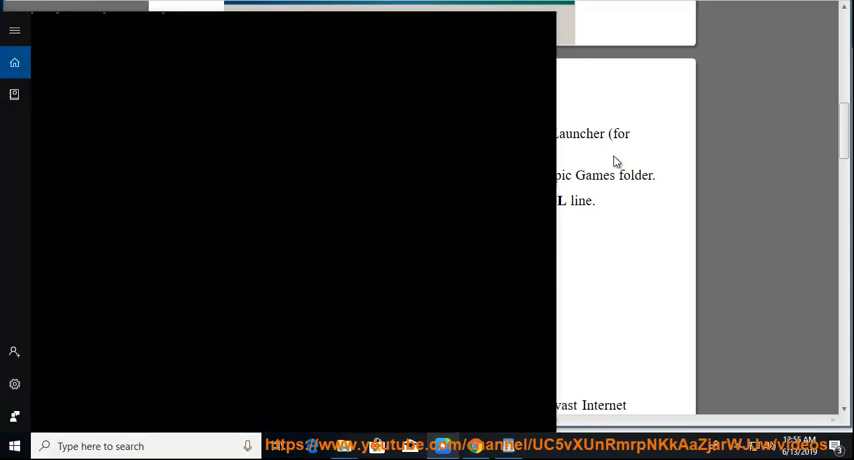
pyautogui.write('DEVICE')
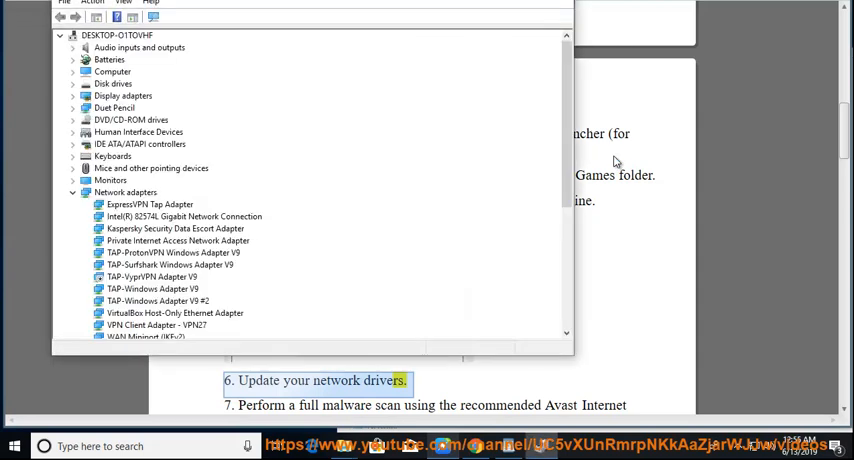
pyautogui.rightClick(184, 216)
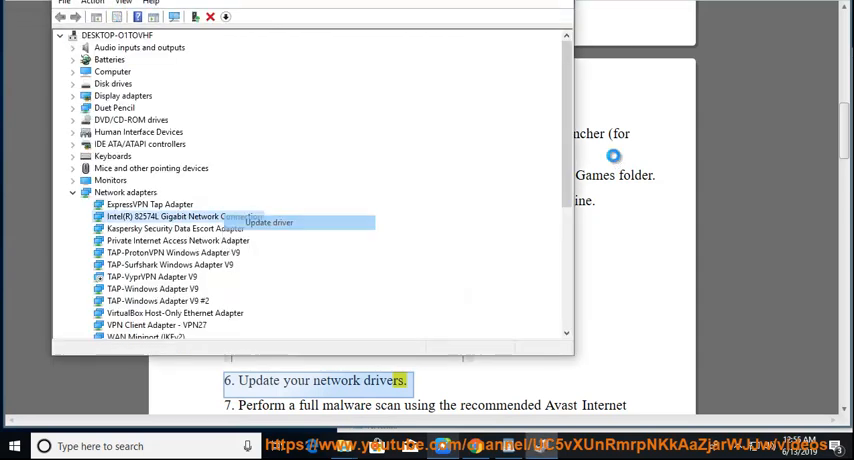
pyautogui.click(268, 222)
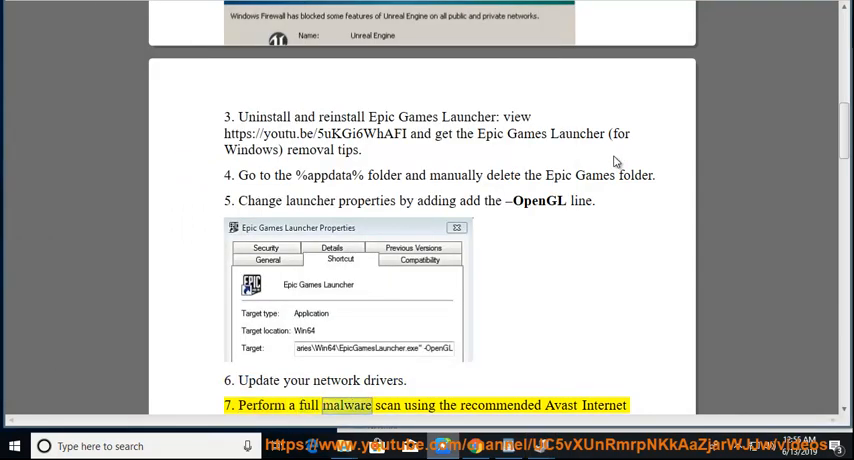
pyautogui.scroll(-3)
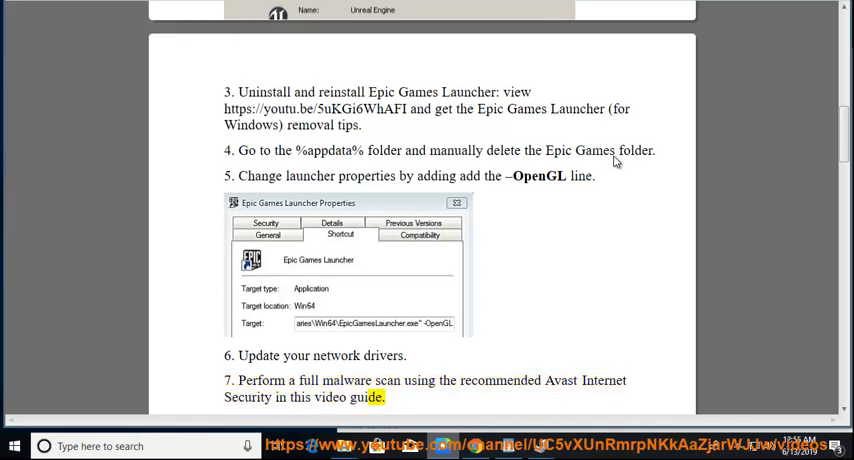
pyautogui.scroll(-3)
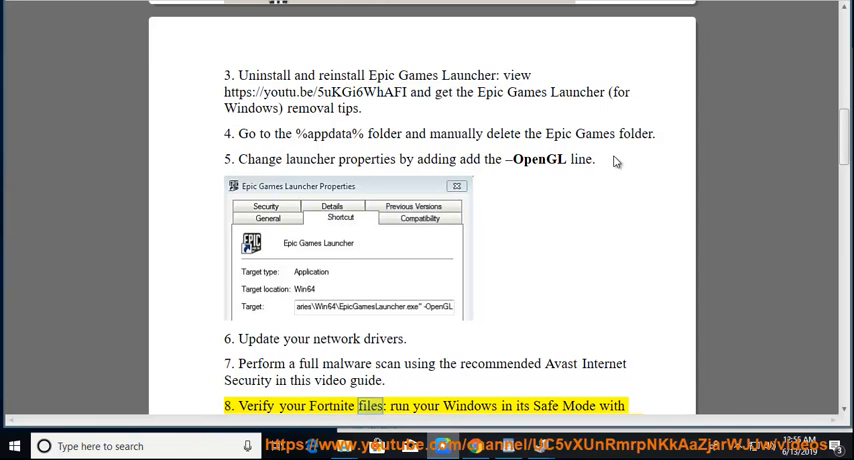
pyautogui.scroll(-3)
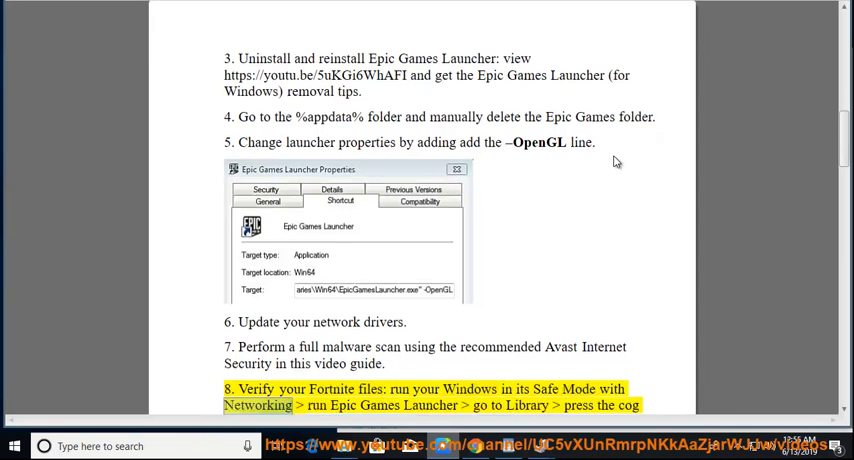
pyautogui.scroll(-3)
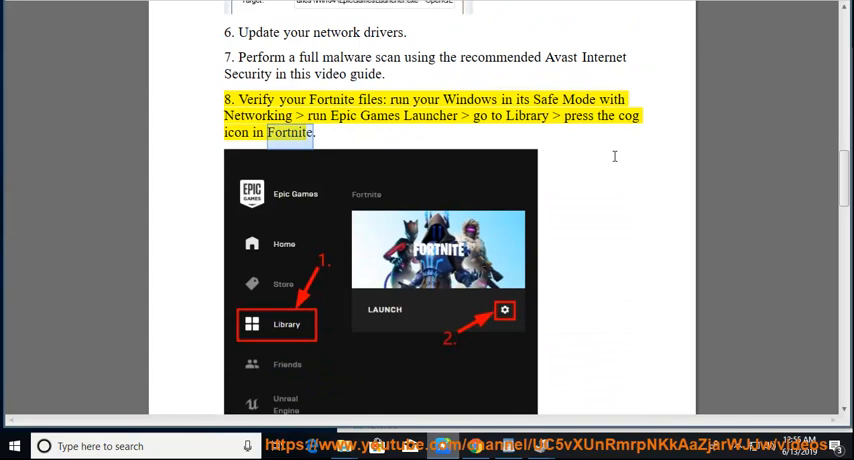
pyautogui.scroll(-3)
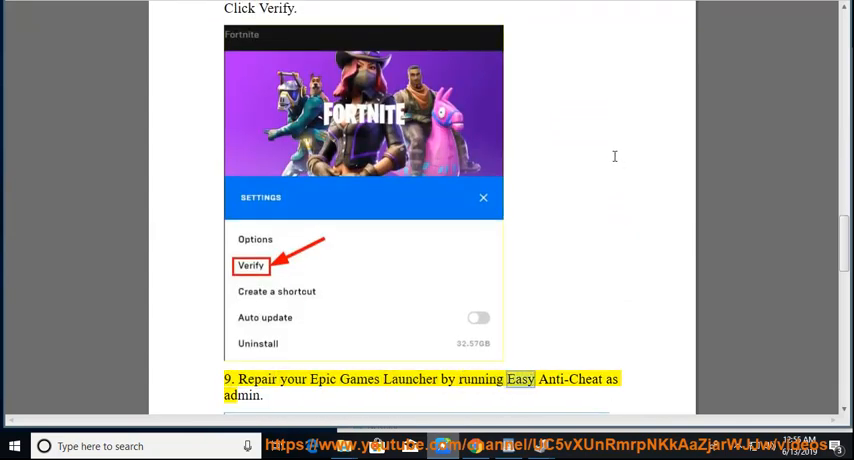
pyautogui.scroll(-3)
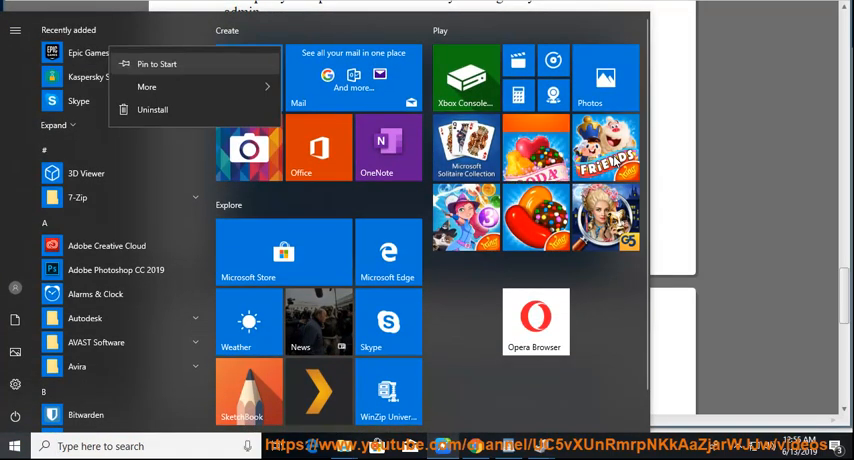
# Run Epic Games from Start via More > Run as administrator and allow it in User Account Control.
pyautogui.click(148, 86)
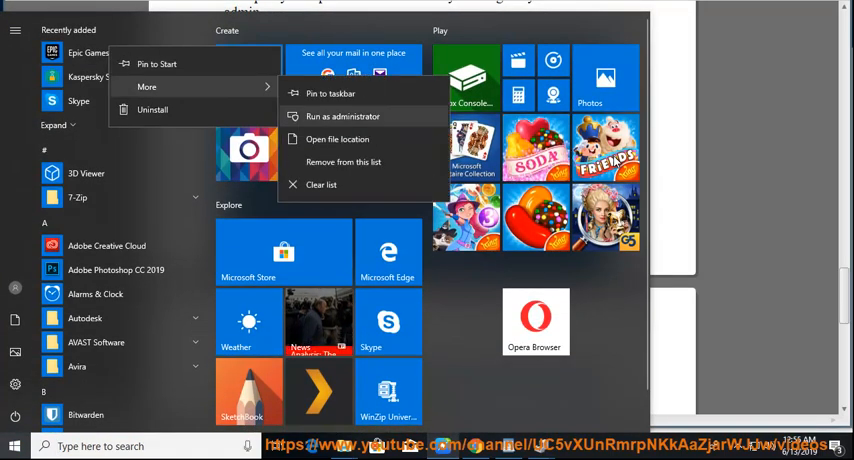
pyautogui.click(342, 116)
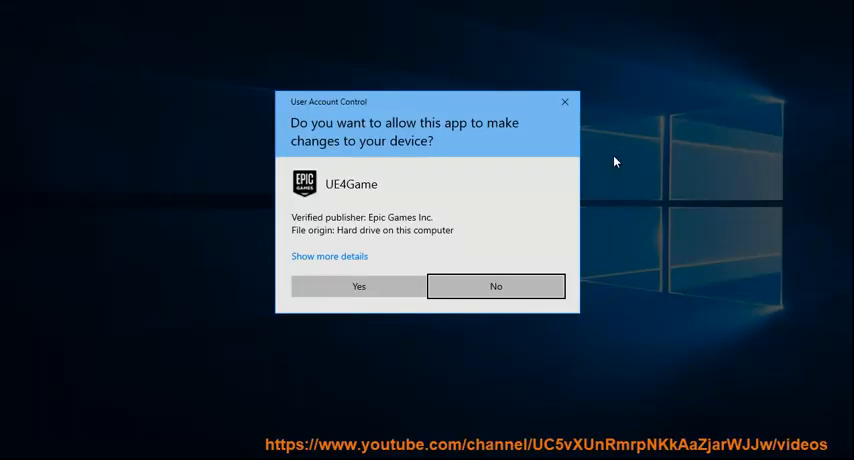
pyautogui.click(356, 286)
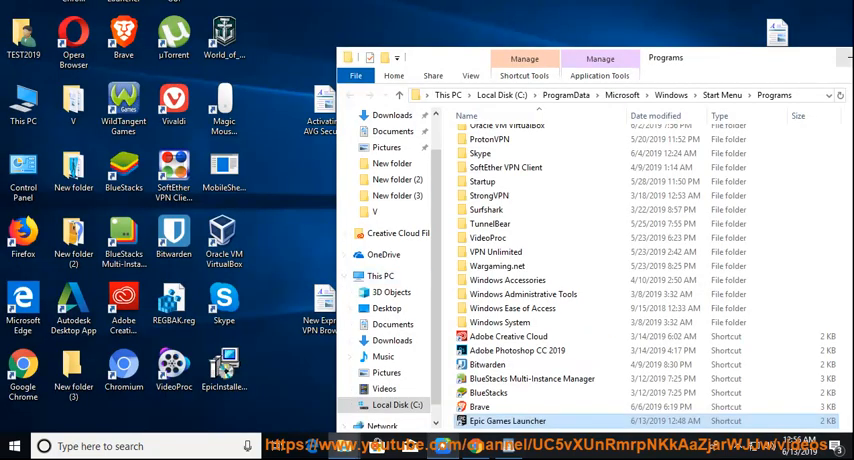
# Run the desktop Epic Games Launcher as administrator and approve the User Account Control prompt.
pyautogui.click(840, 56)
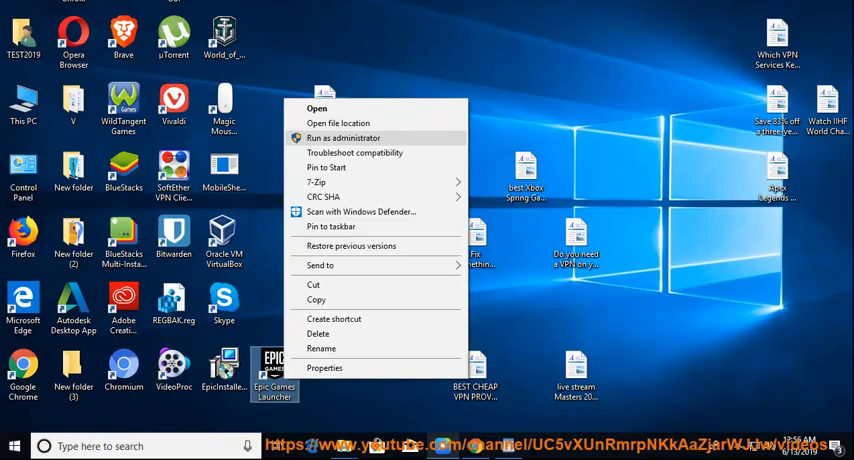
pyautogui.click(344, 136)
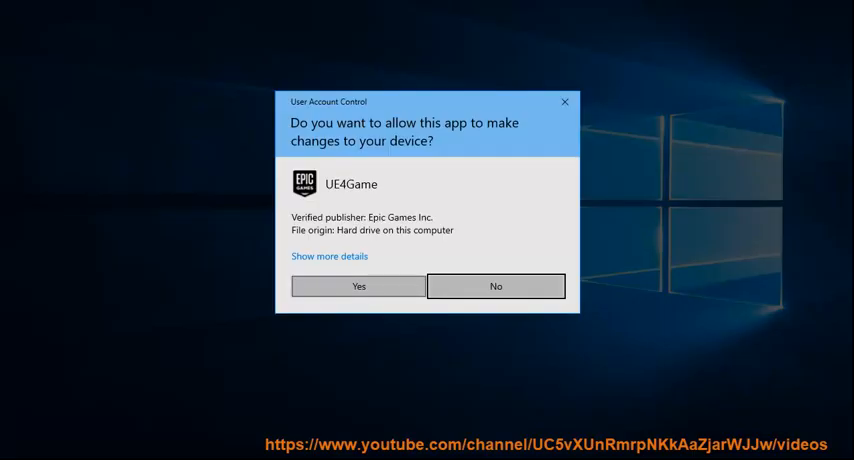
pyautogui.click(358, 286)
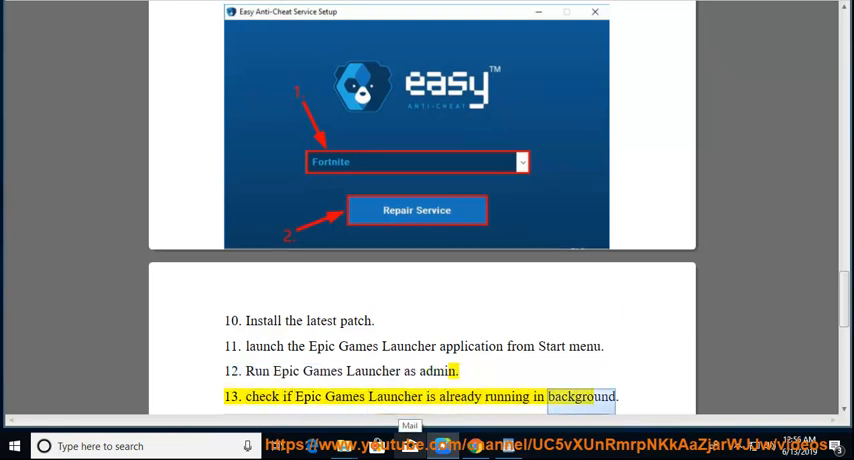
pyautogui.scroll(-3)
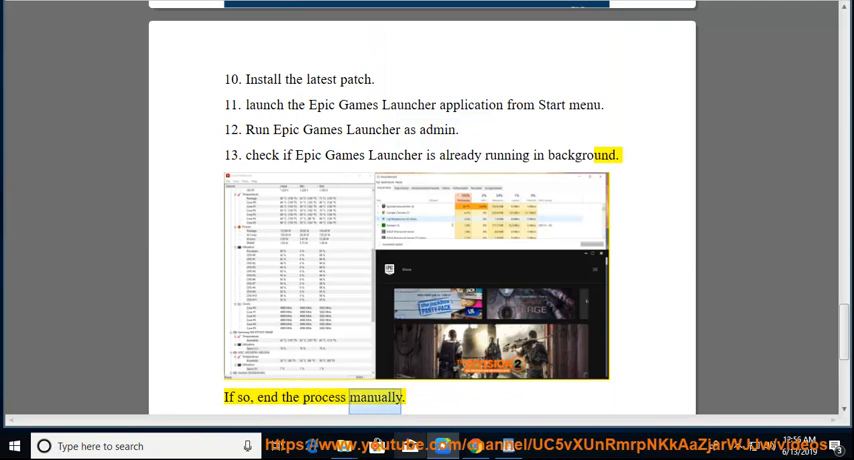